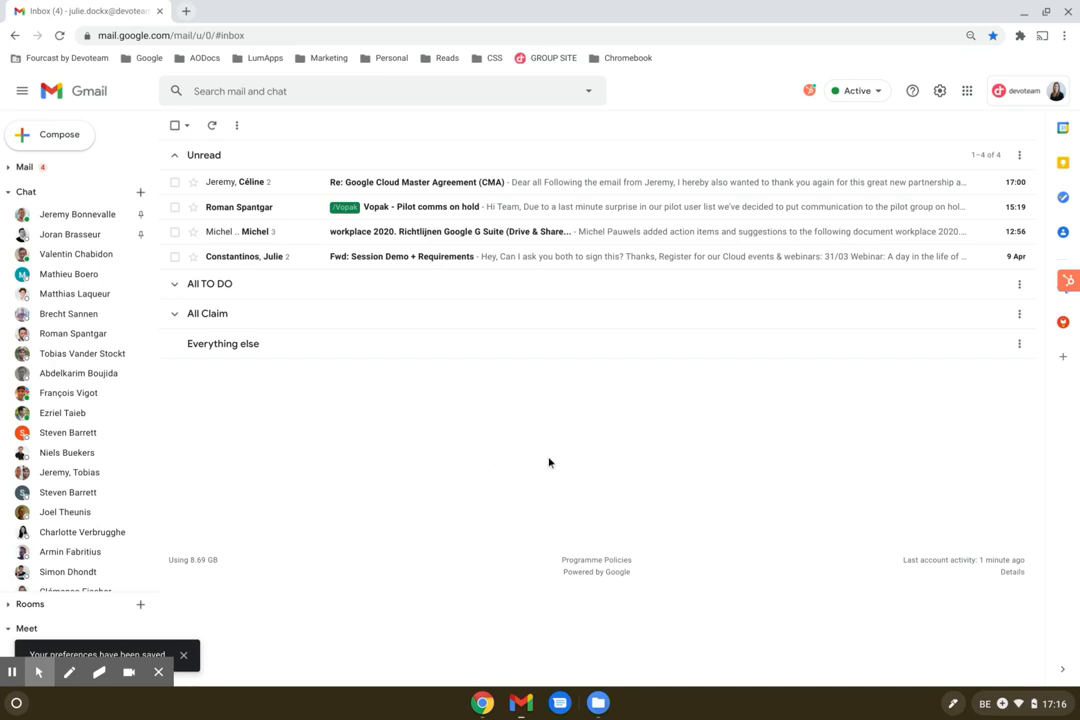
mouse_move(834, 440)
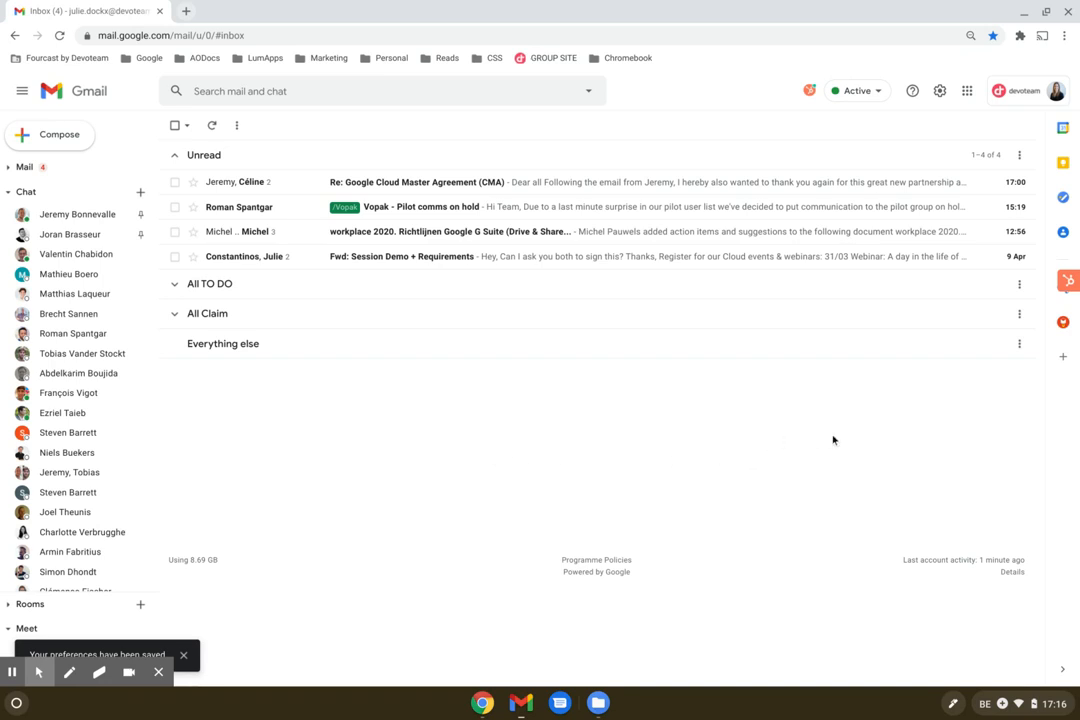
mouse_move(1036, 402)
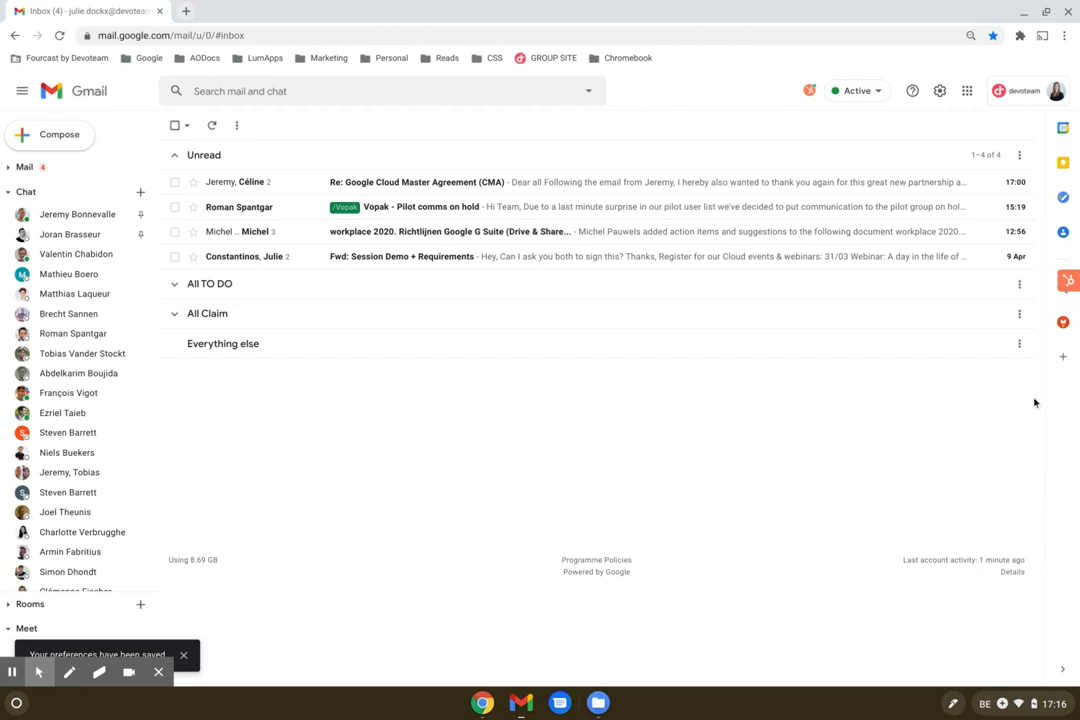
mouse_move(1066, 374)
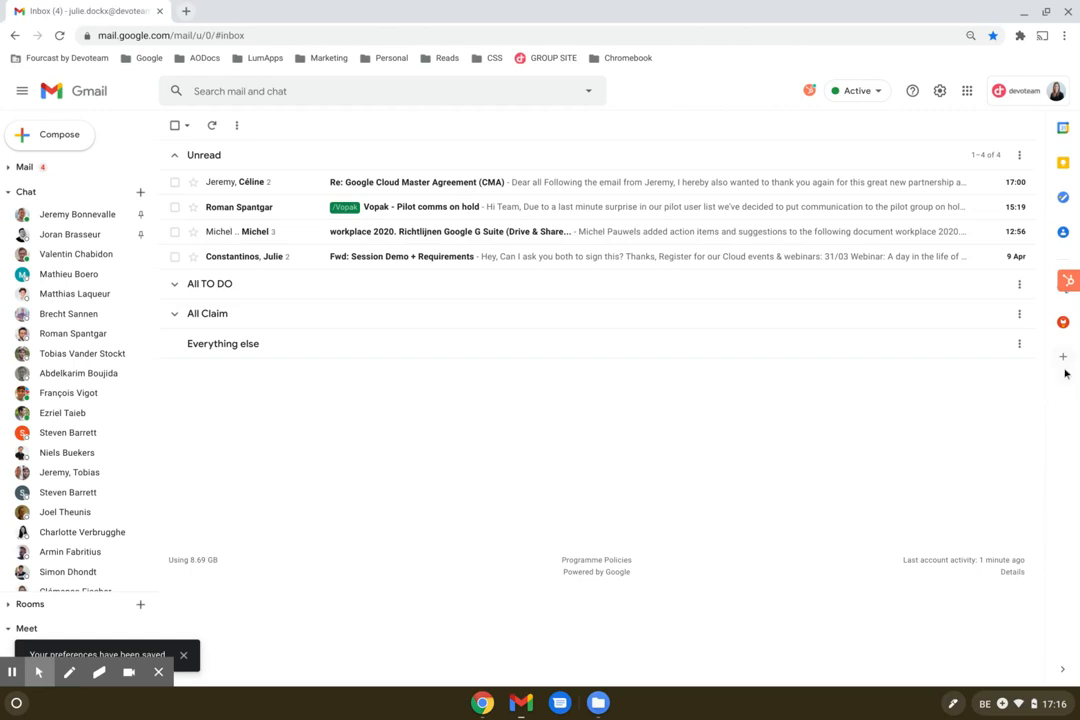
mouse_move(1064, 356)
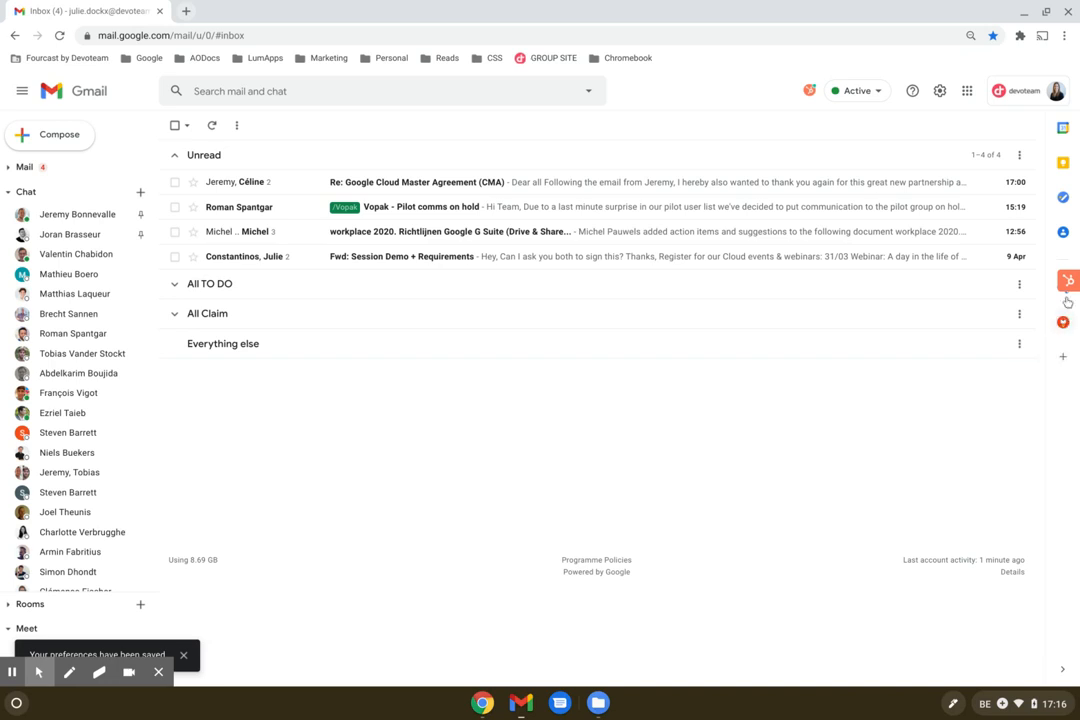
mouse_move(1064, 322)
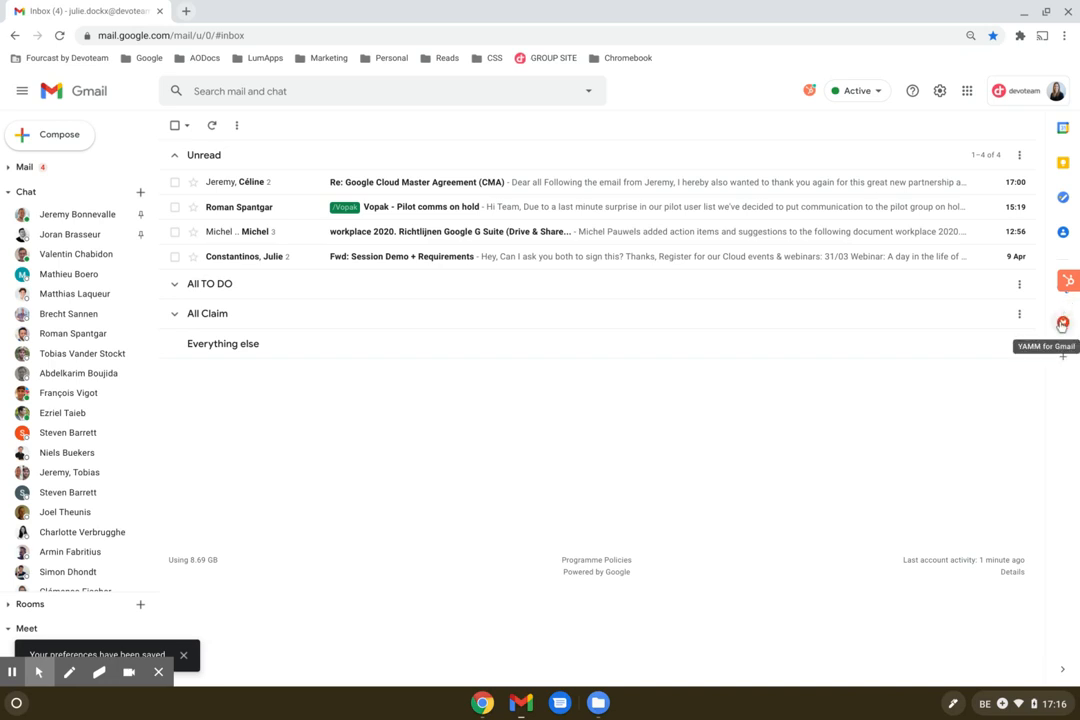
mouse_move(1010, 396)
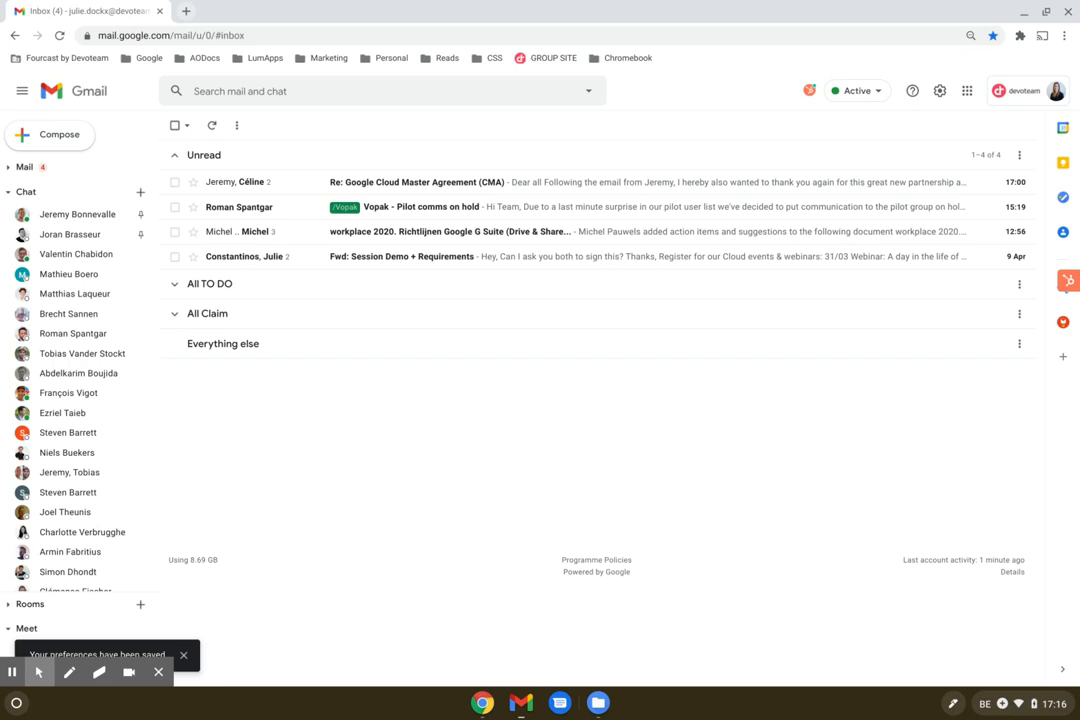
mouse_move(1076, 370)
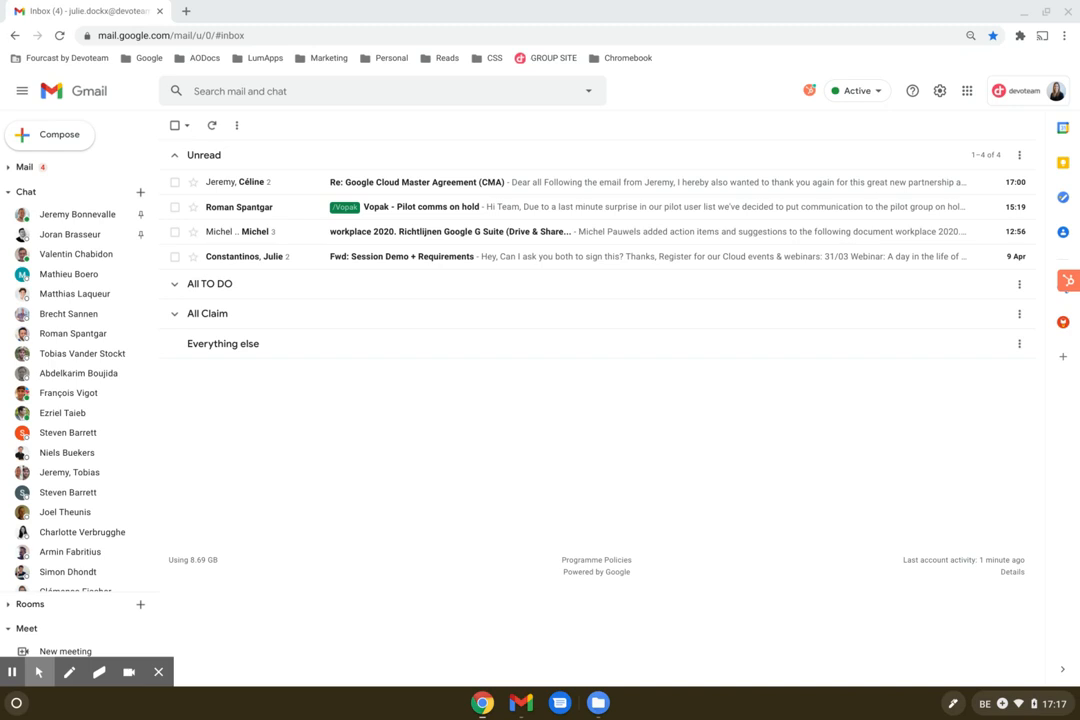
mouse_move(1052, 368)
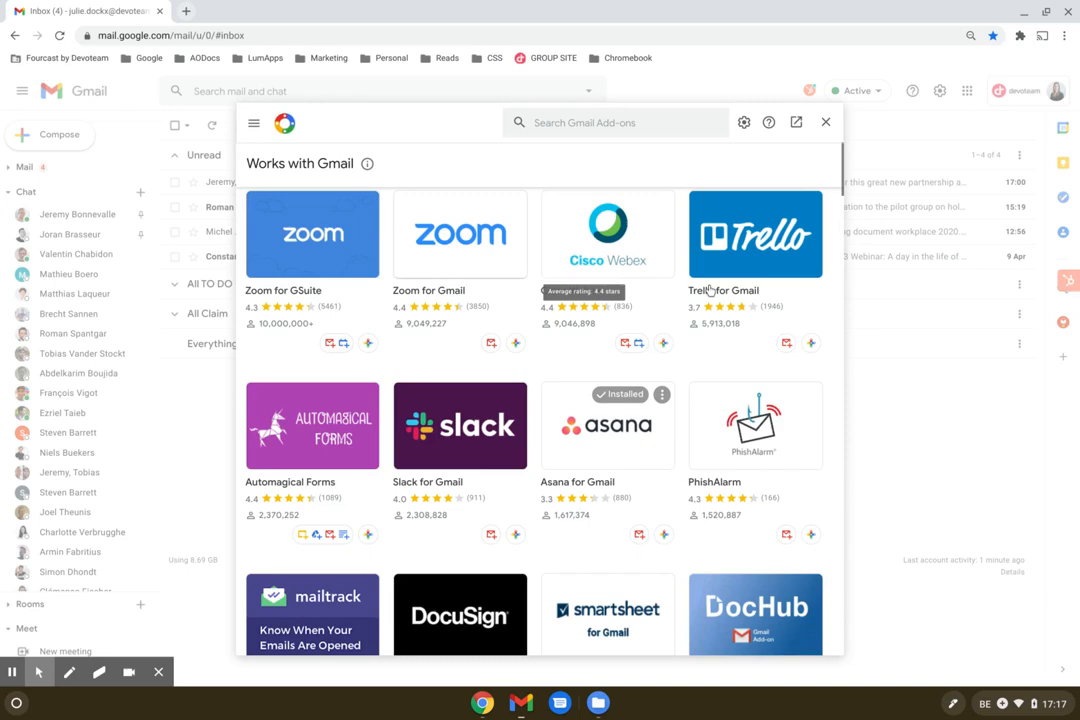
Step: Browse the add-on categories in the marketplace and close it
scroll("down", 3)
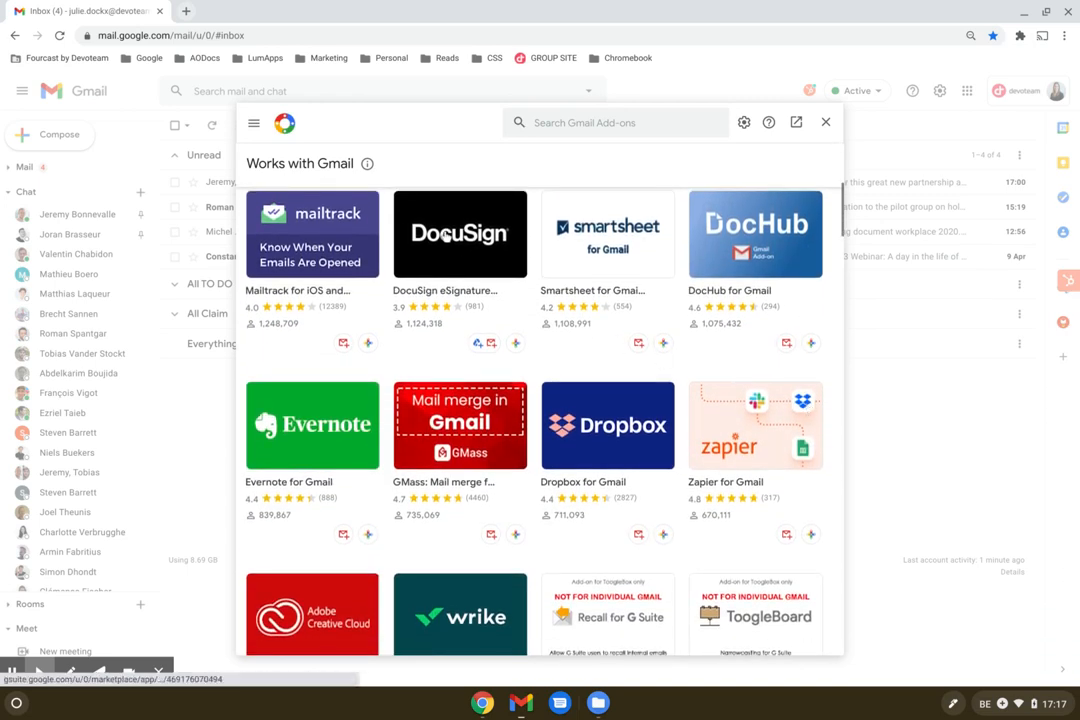
left_click(254, 122)
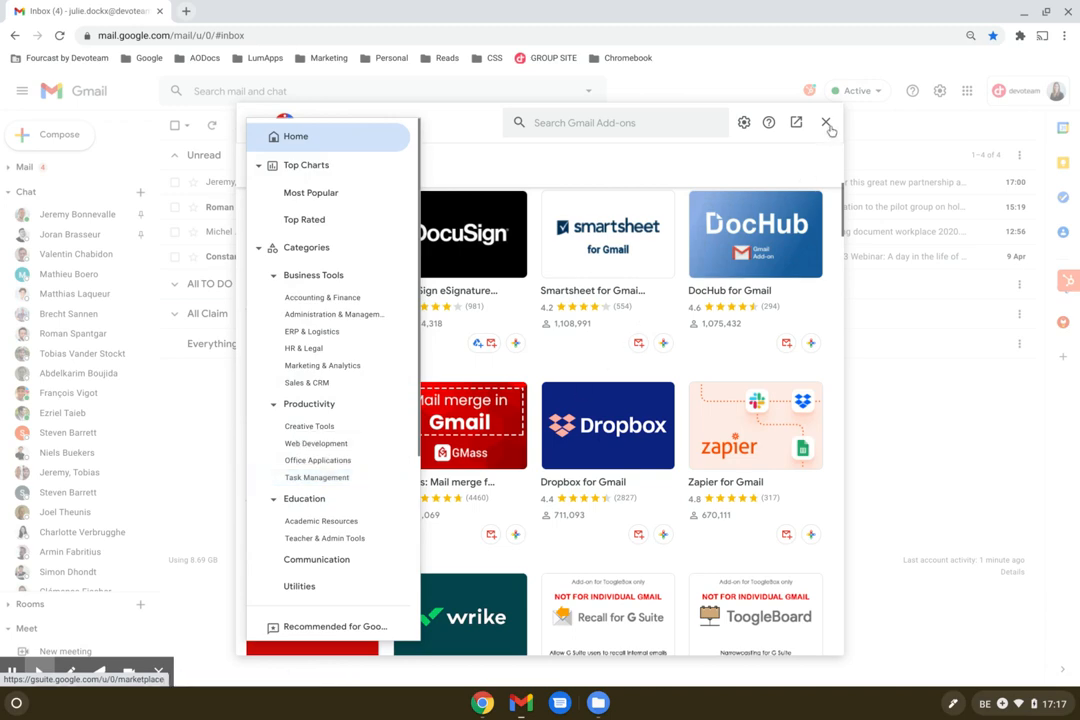
left_click(828, 122)
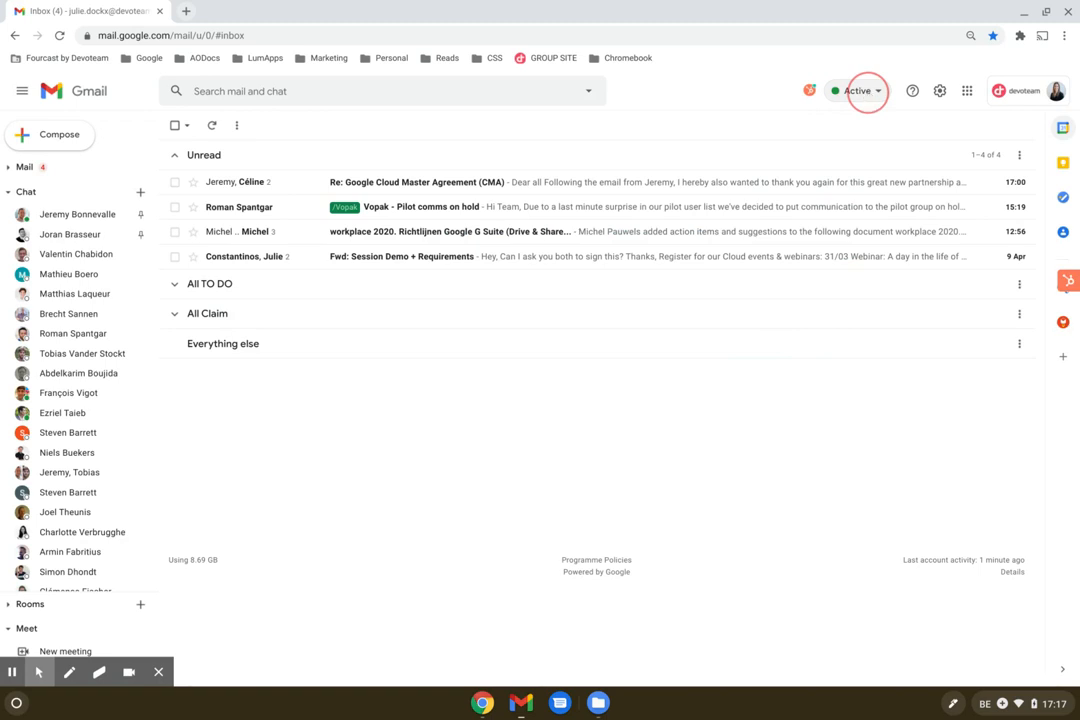
Step: Review the chat status choices and Do not disturb mute durations, leaving status on Active
left_click(858, 92)
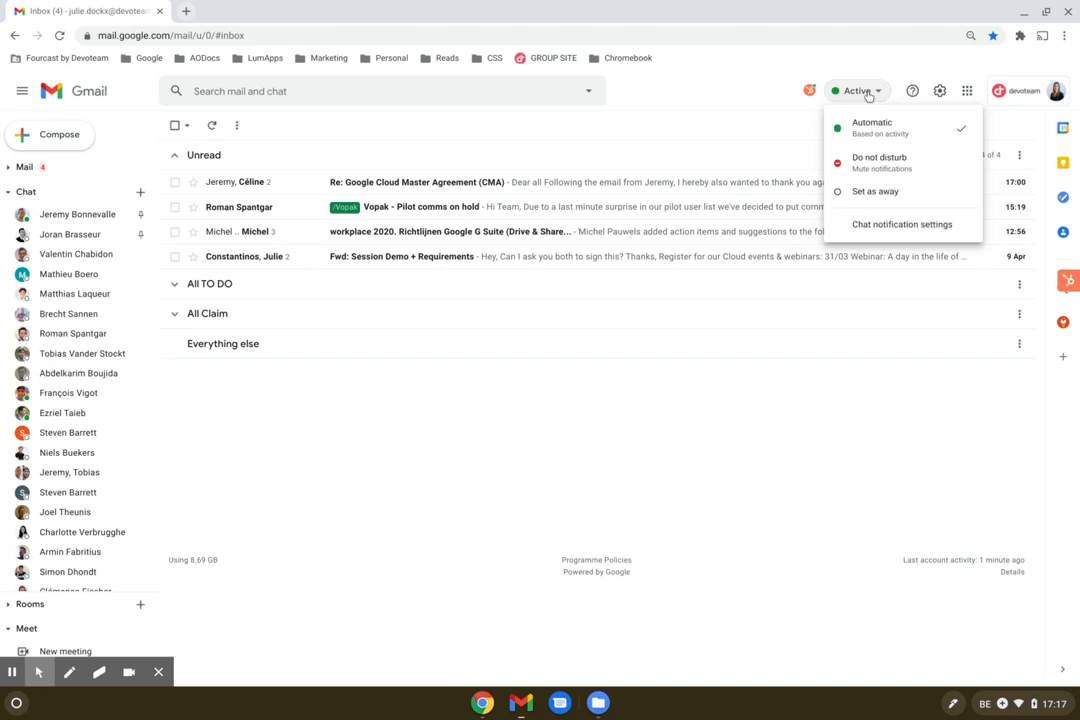
left_click(880, 156)
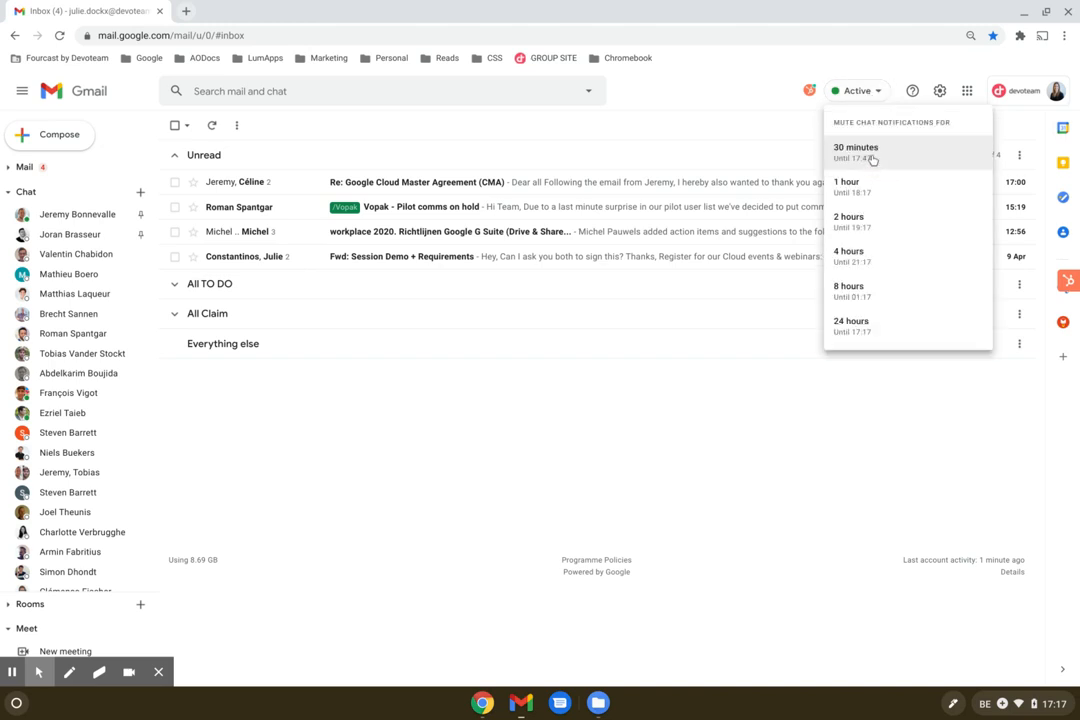
mouse_move(884, 220)
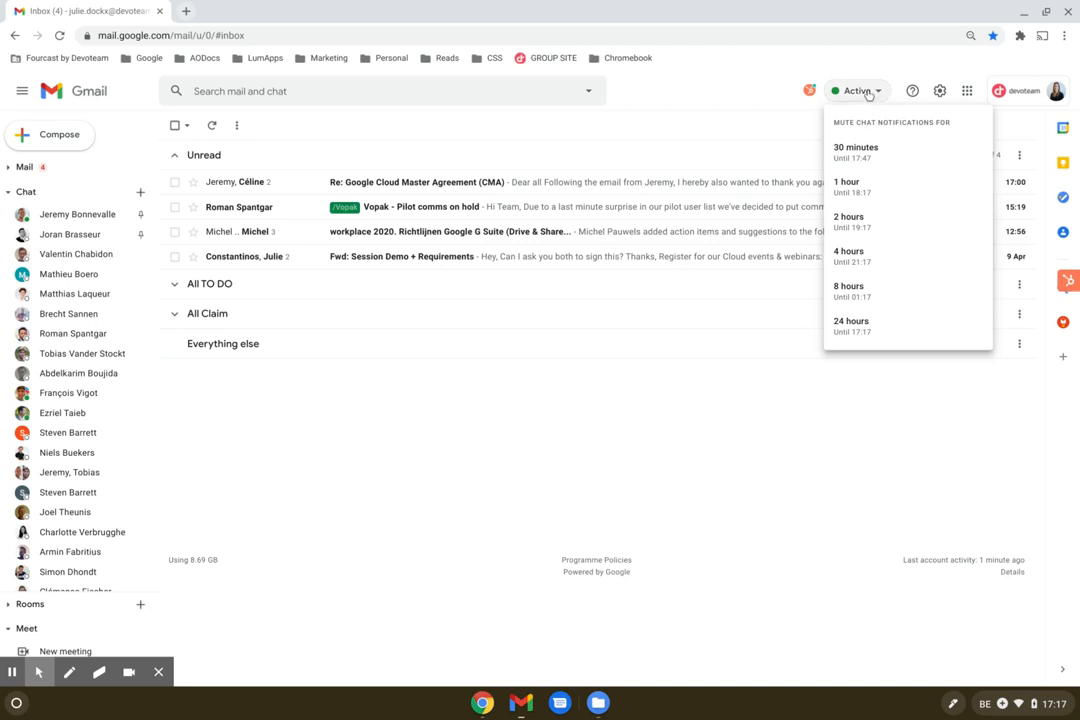
left_click(856, 90)
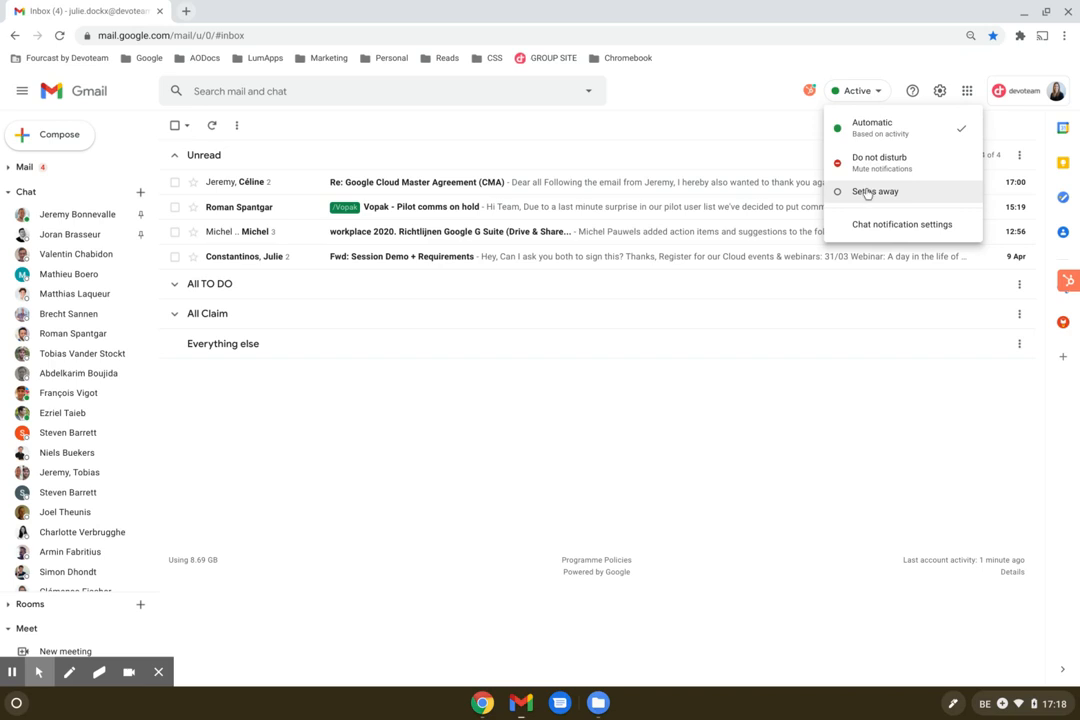
mouse_move(868, 192)
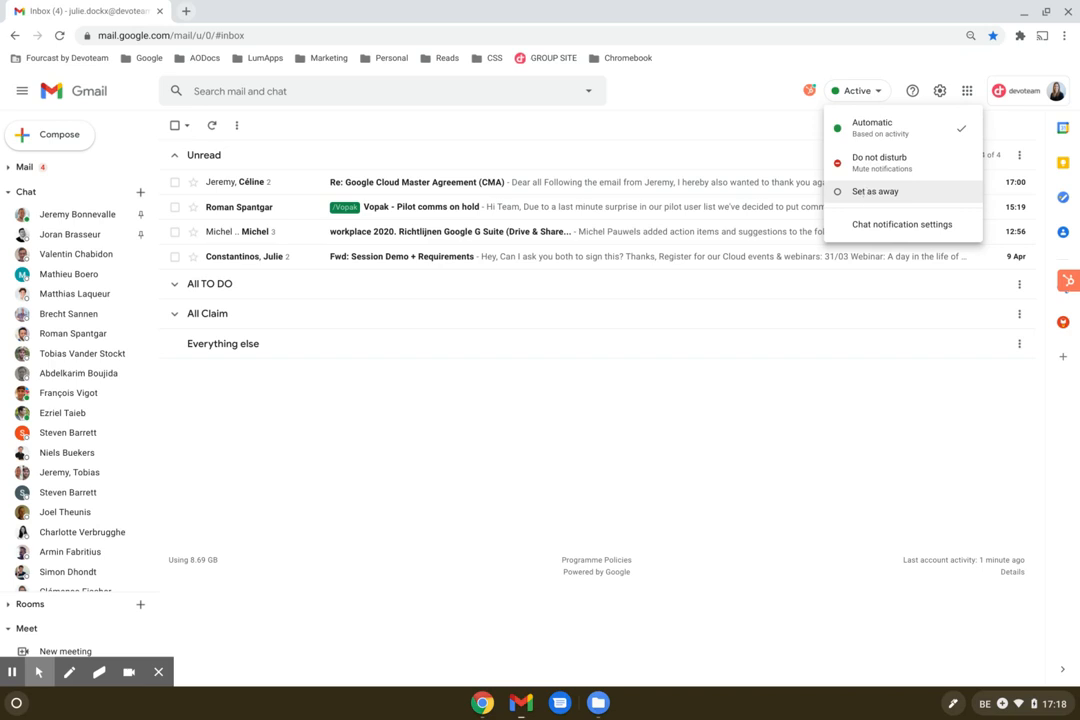
mouse_move(900, 224)
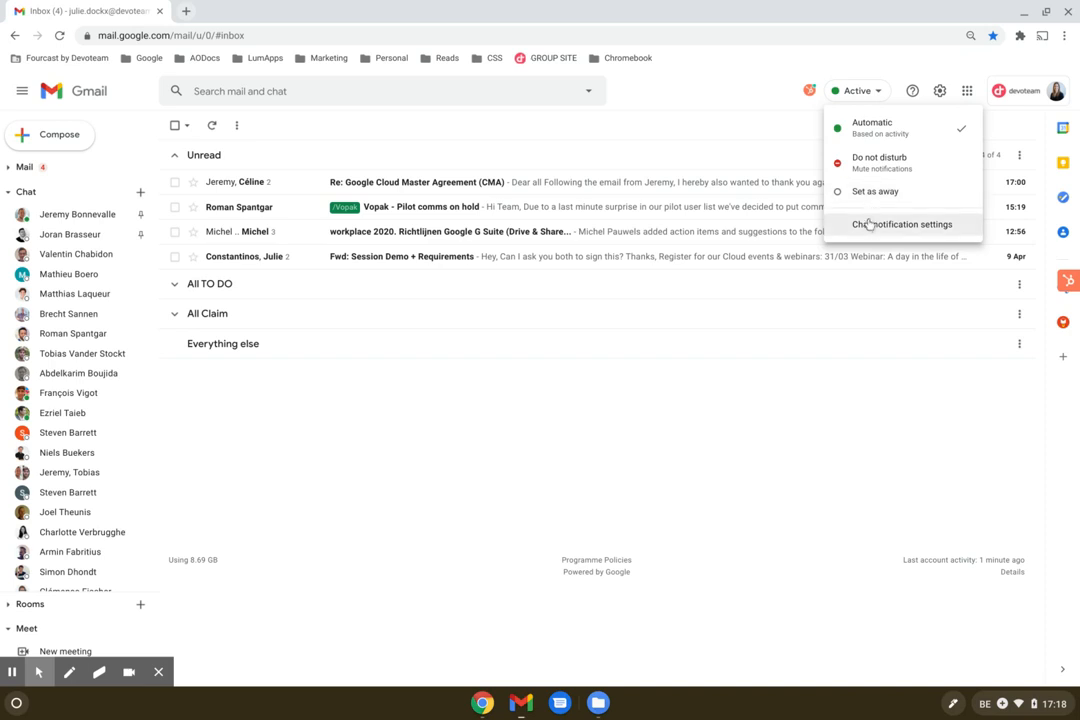
mouse_move(888, 228)
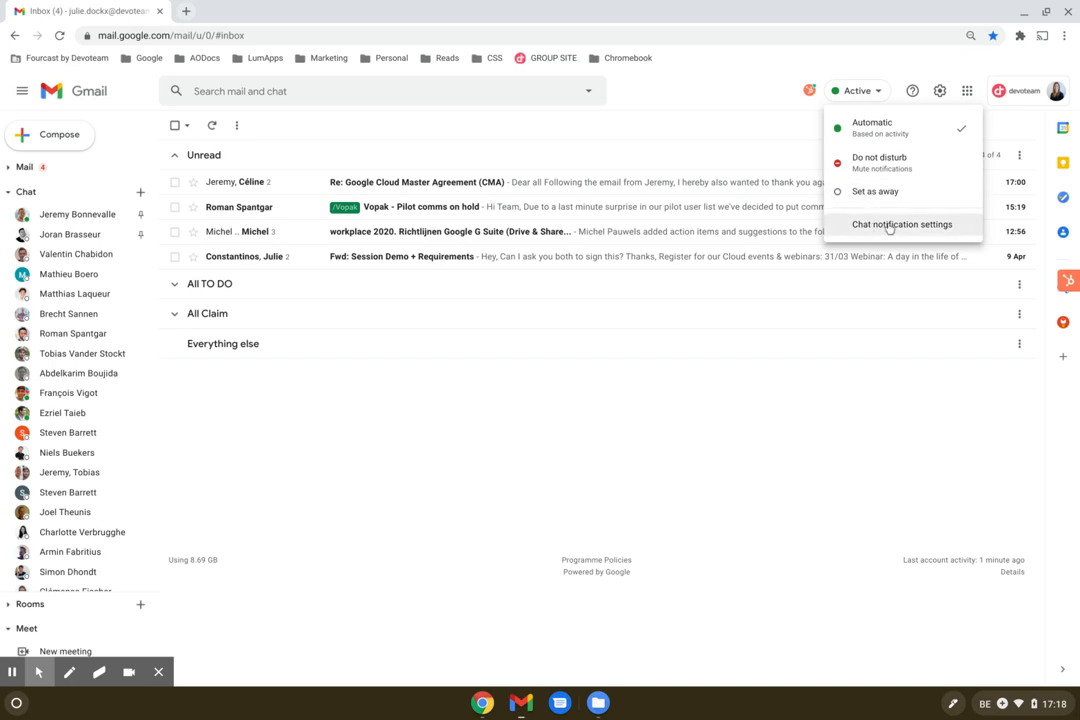
mouse_move(864, 270)
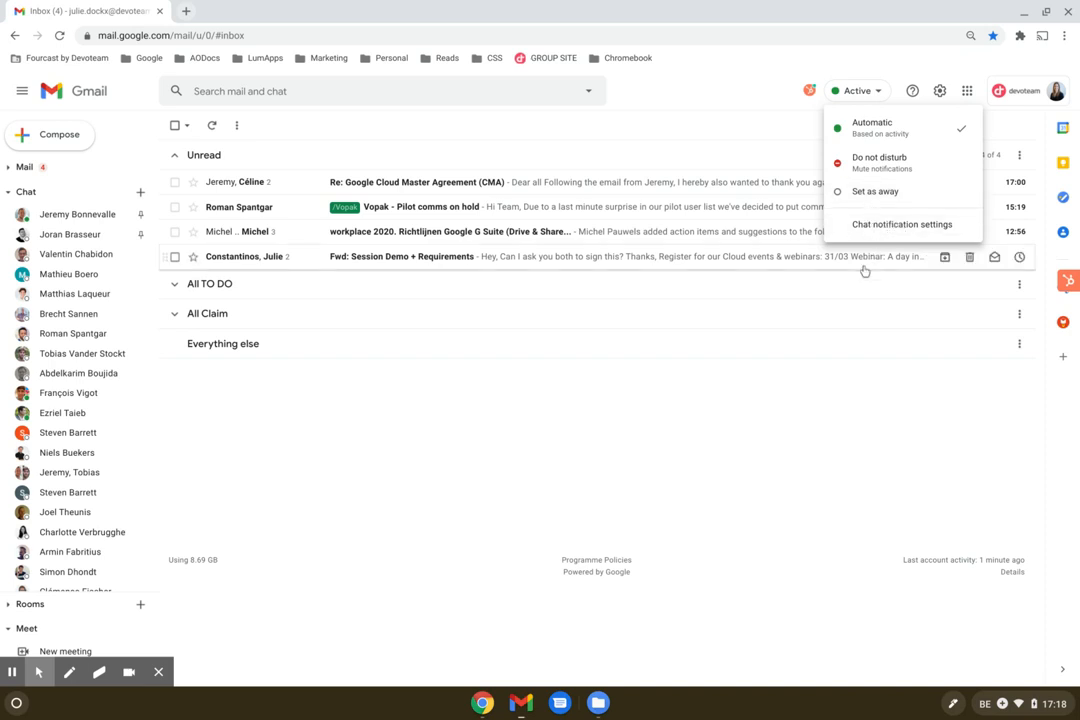
Step: Dismiss the chat status options so only the inbox shows
left_click(786, 384)
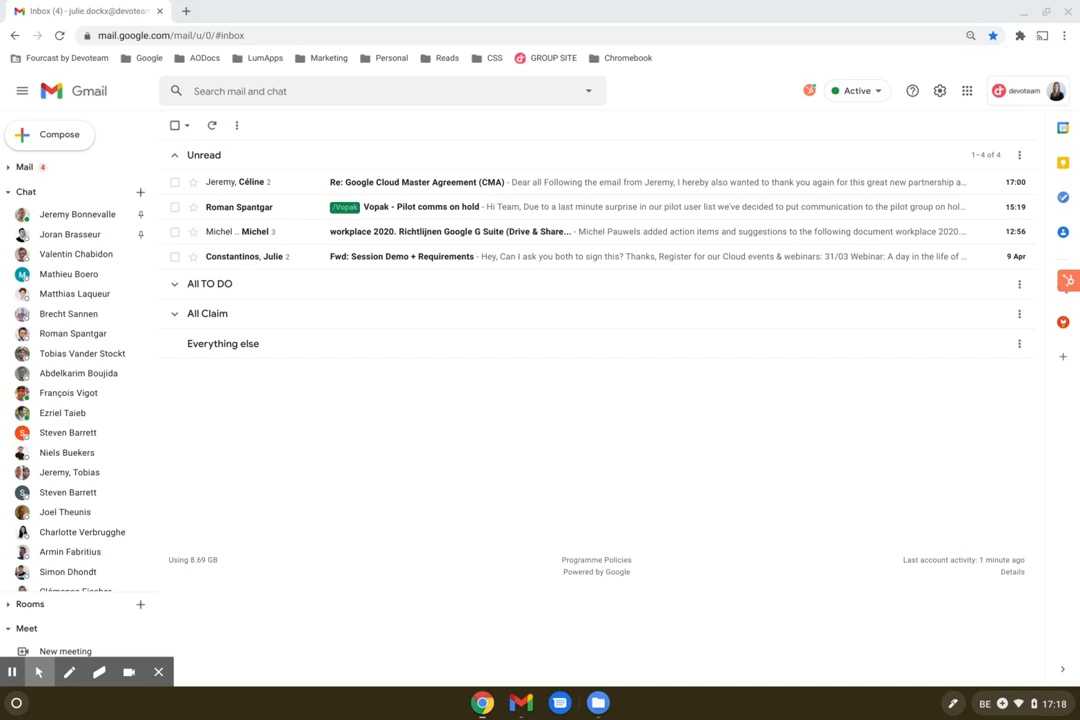
mouse_move(416, 276)
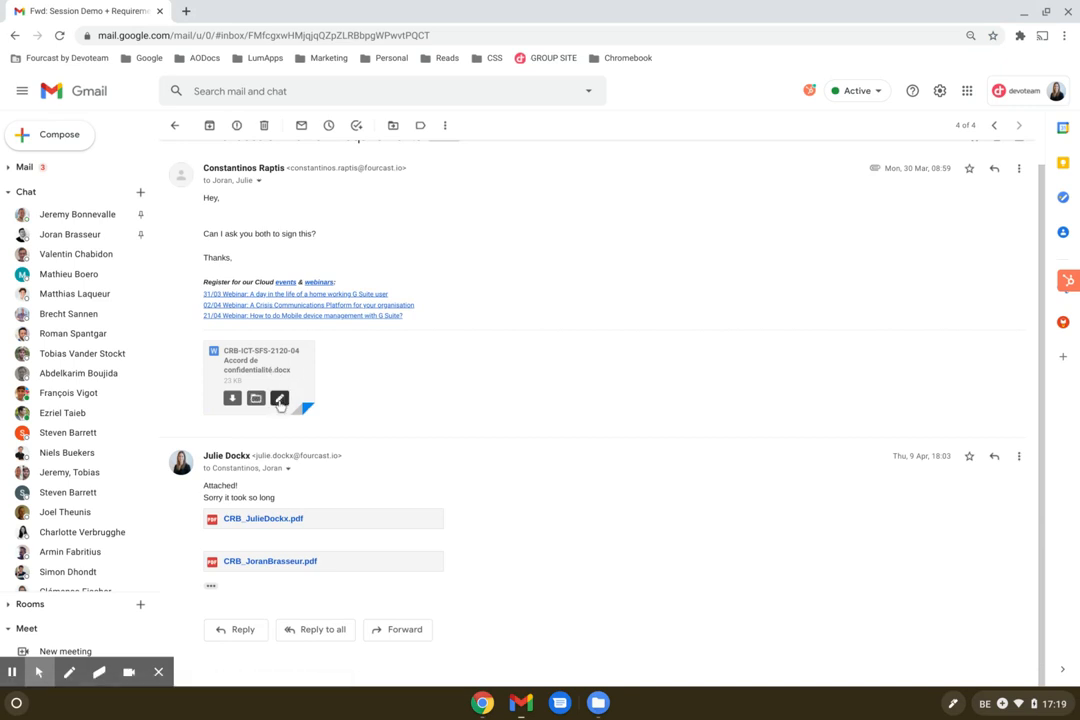
mouse_move(280, 400)
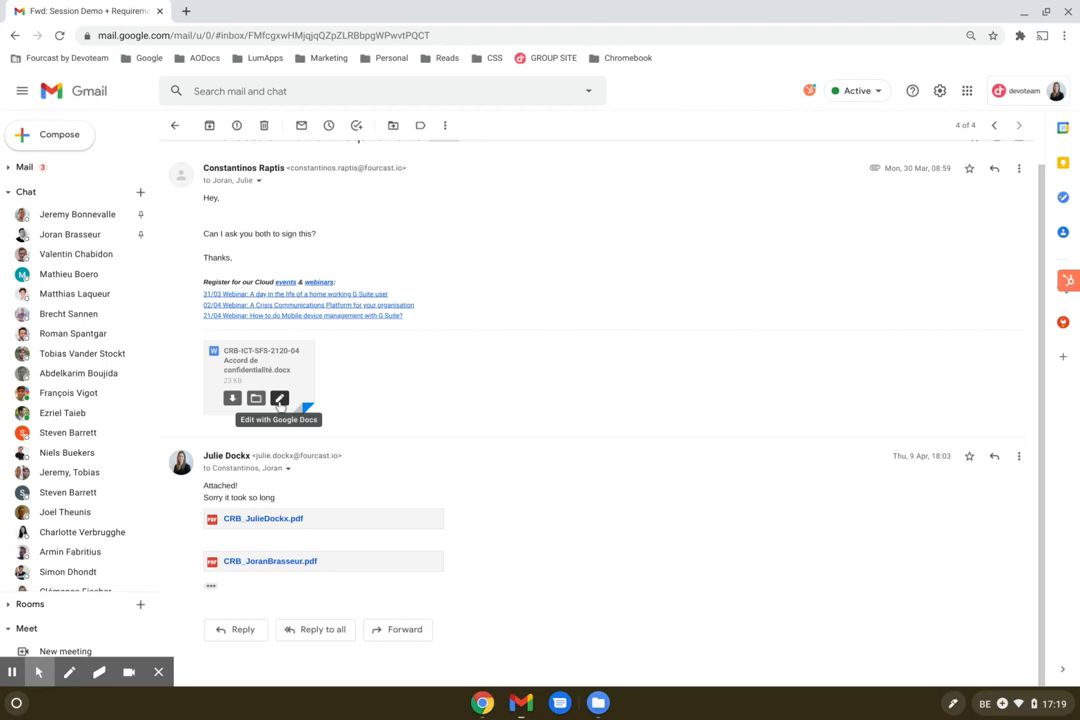
Step: Edit the .docx agreement attachment in Google Docs, continuing the latest saved copy
left_click(278, 420)
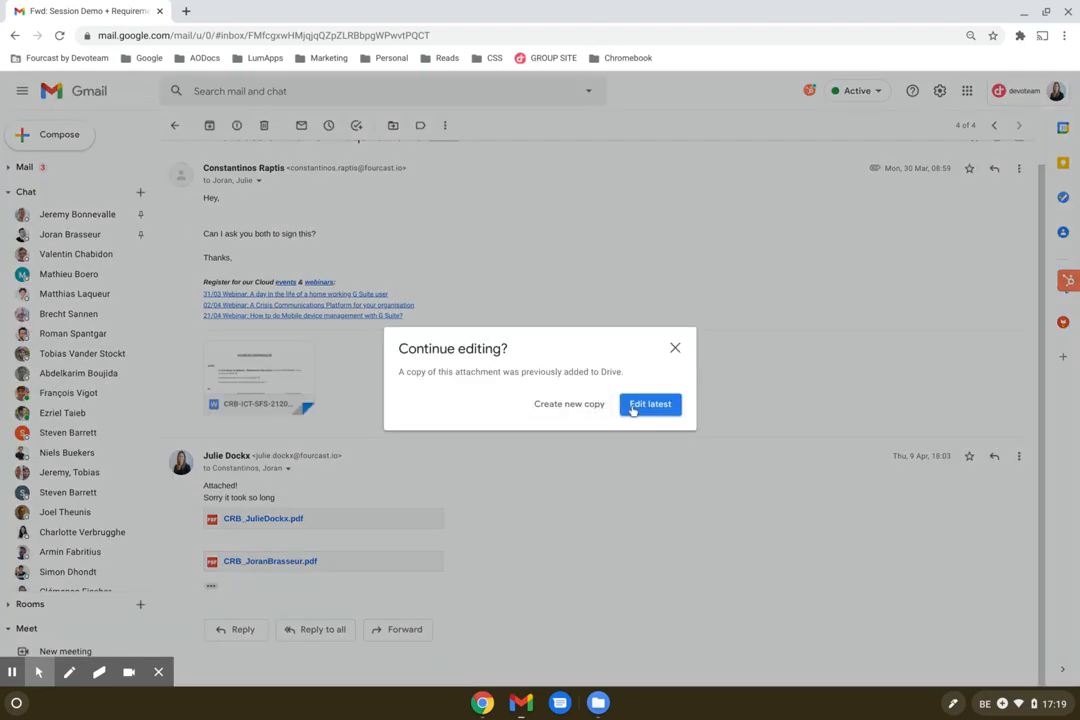
left_click(650, 404)
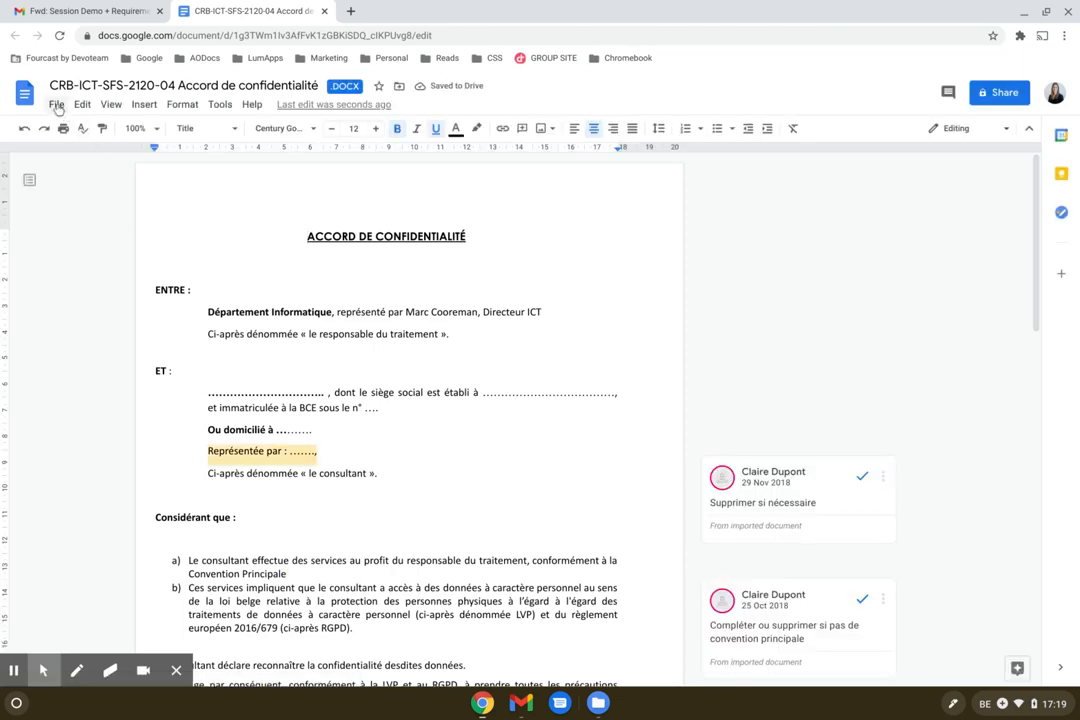
Step: Bring up the Email as attachment form via File > Email > Email this file
left_click(56, 104)
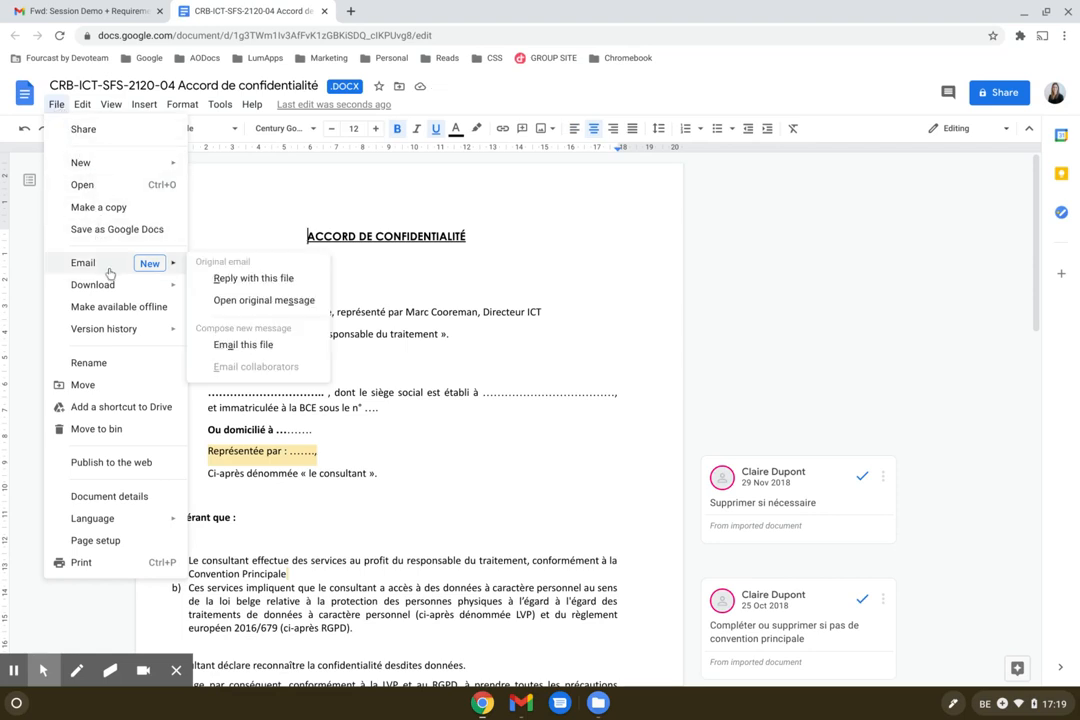
mouse_move(252, 278)
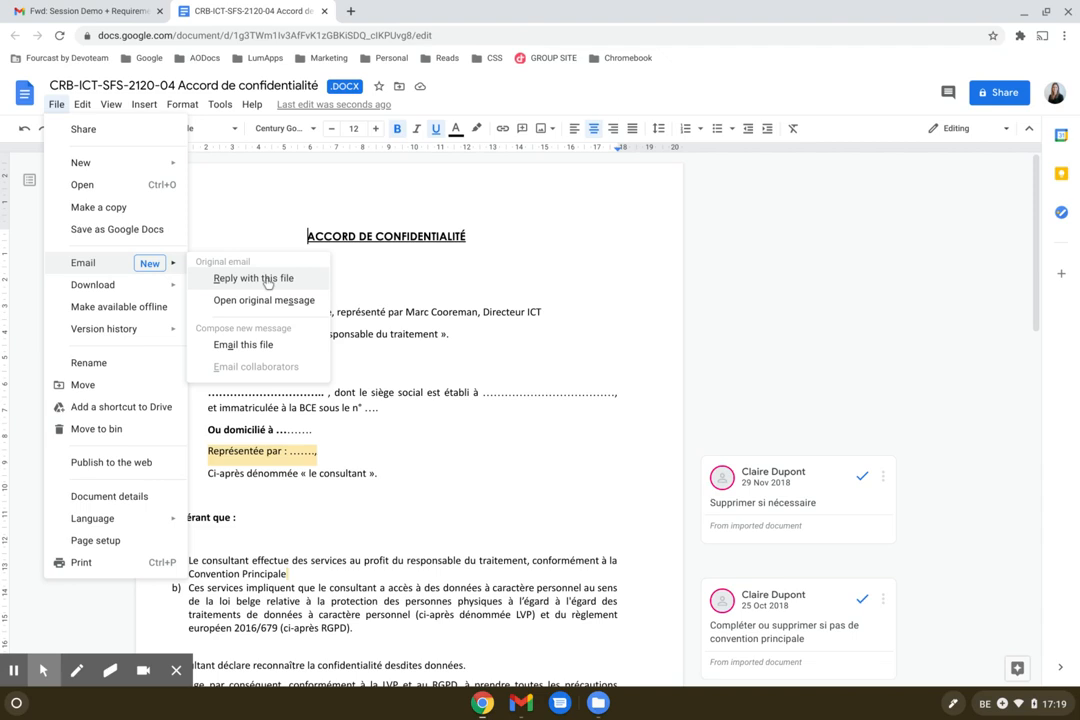
mouse_move(264, 300)
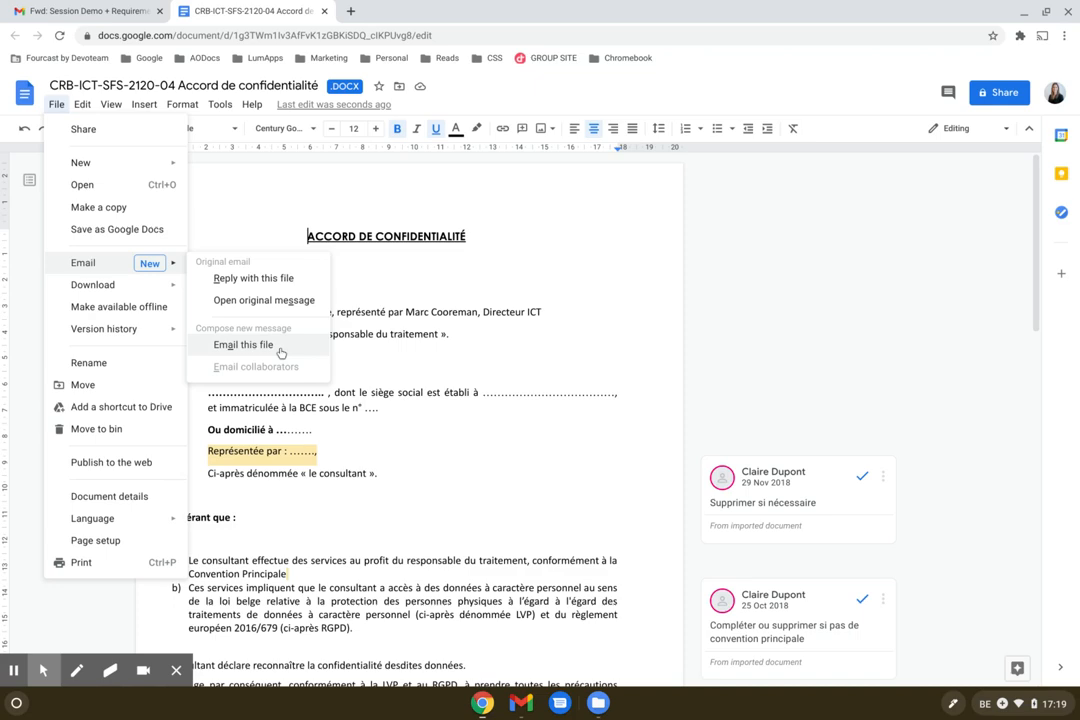
left_click(244, 344)
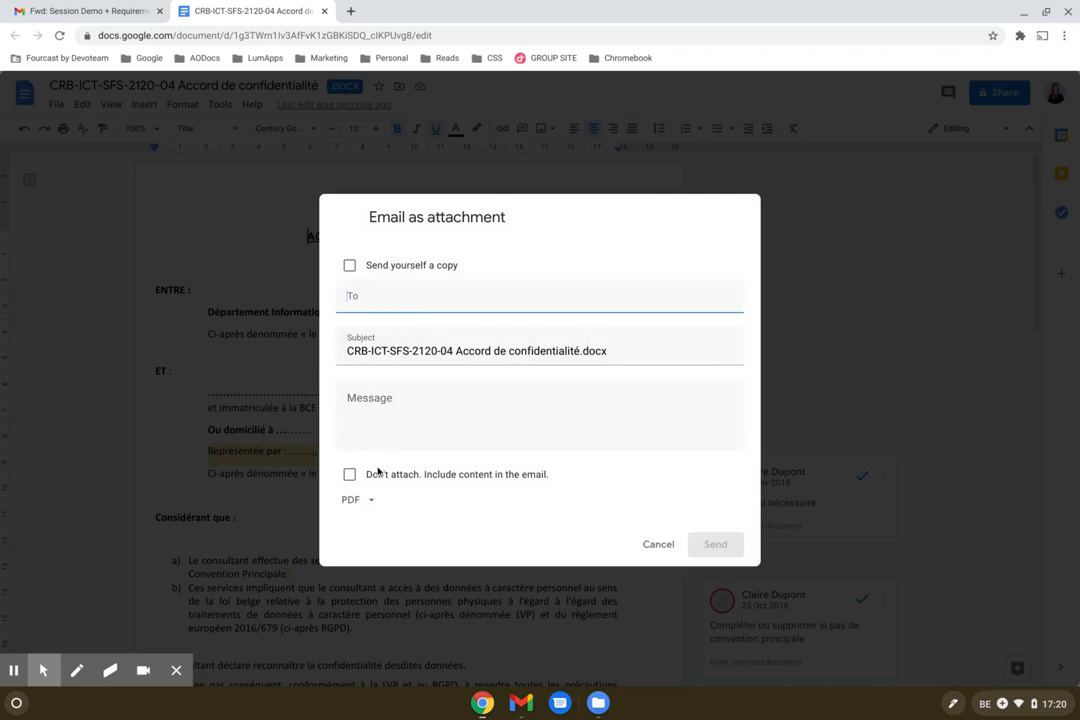
Step: Review the attachment file formats and choose one for the emailed agreement
left_click(356, 500)
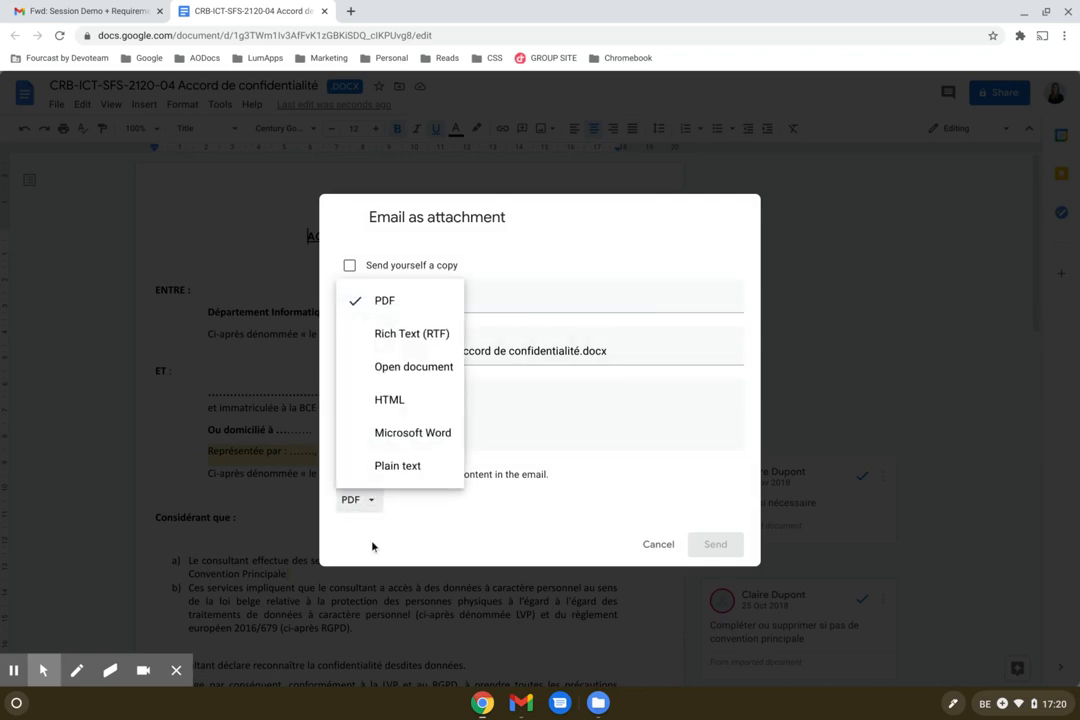
left_click(384, 300)
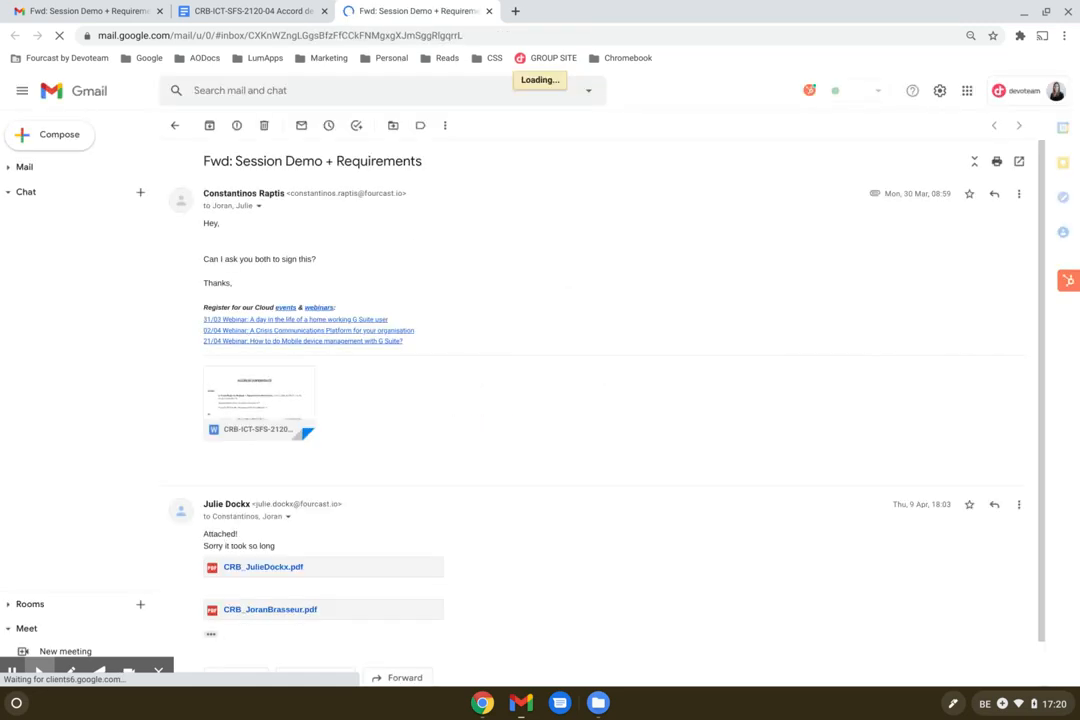
Step: Place the cursor in the reply body of the draft carrying the agreement attachment
left_click(992, 192)
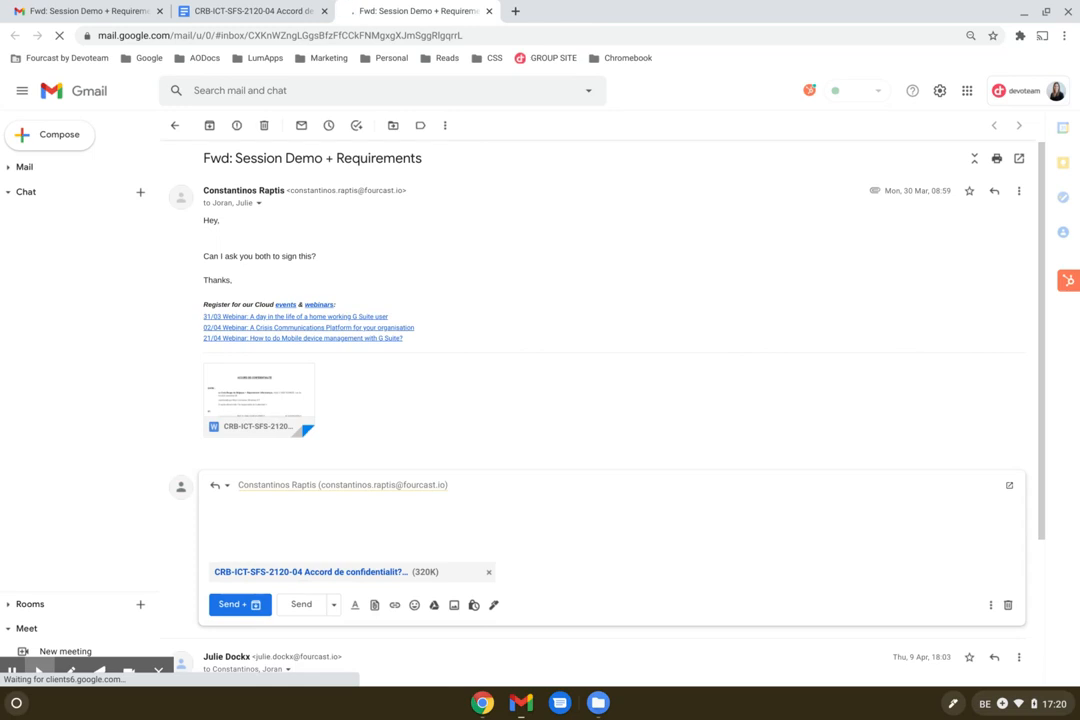
left_click(26, 192)
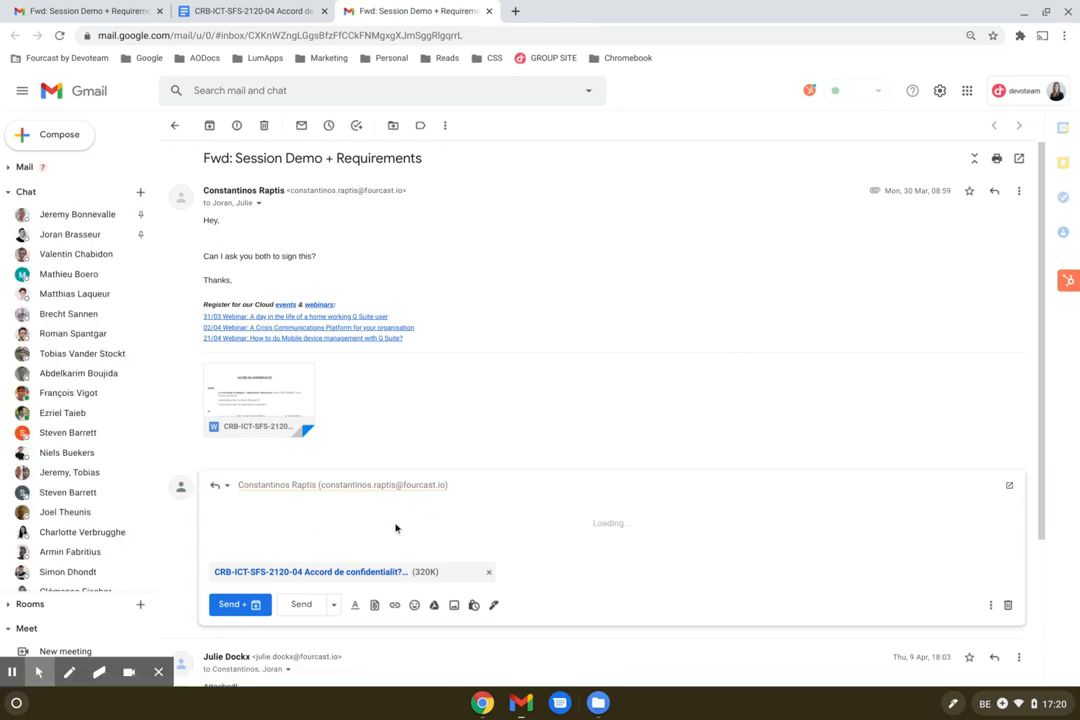